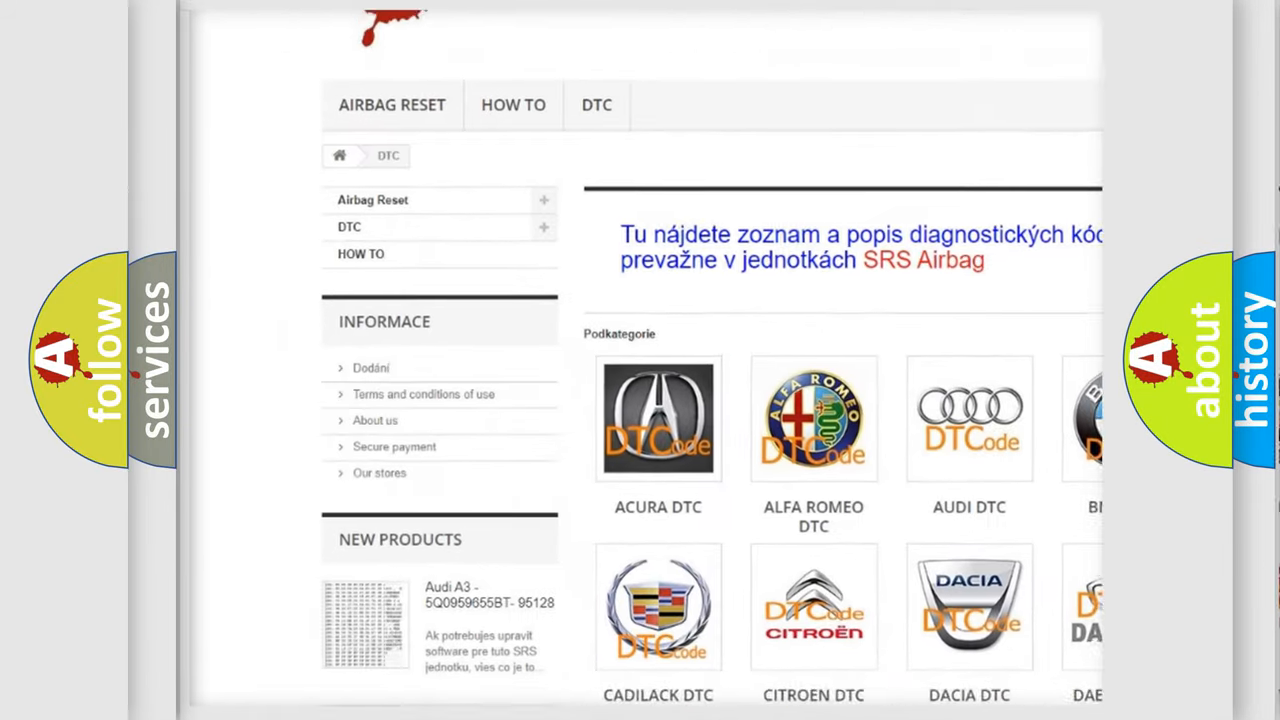
scroll(down, 3)
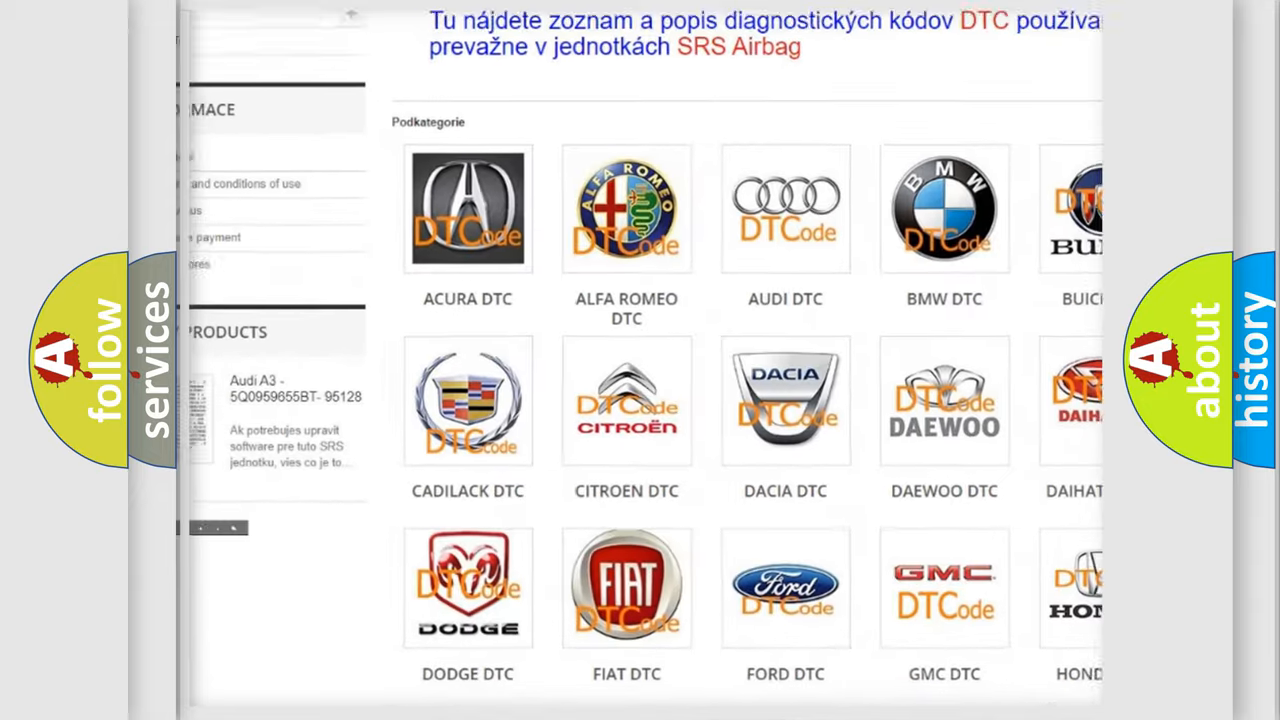
scroll(down, 3)
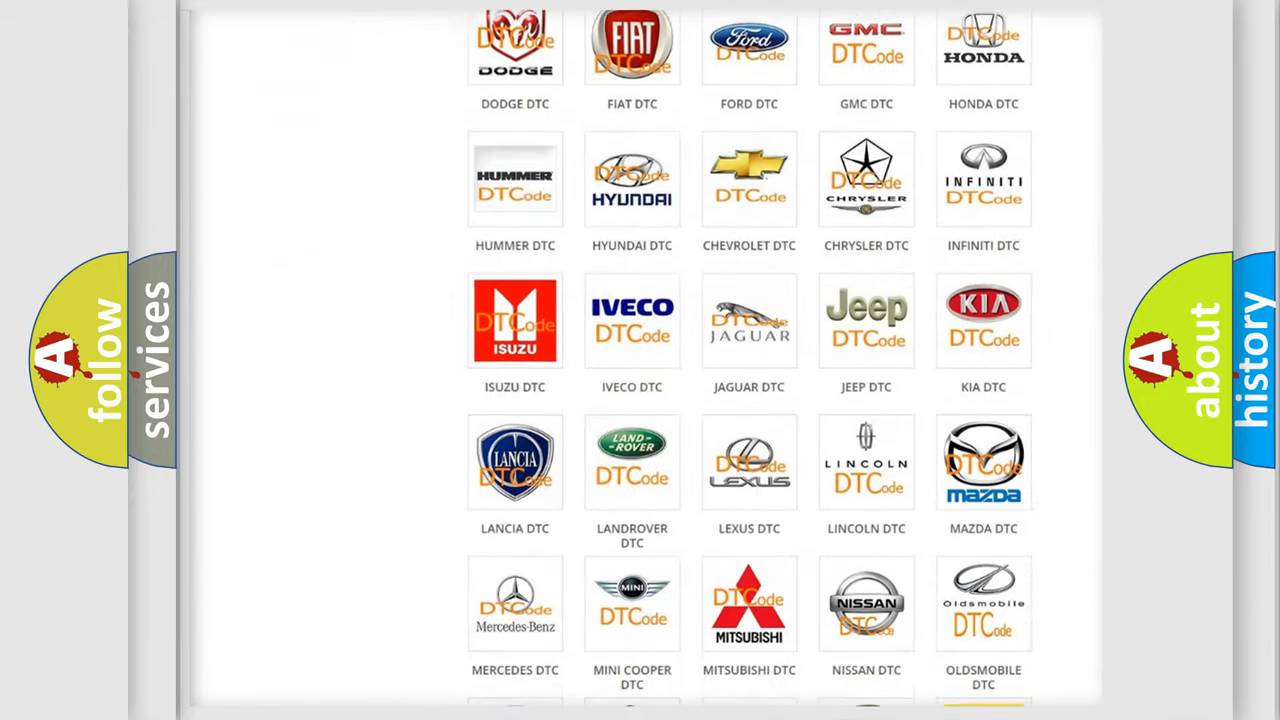
scroll(down, 3)
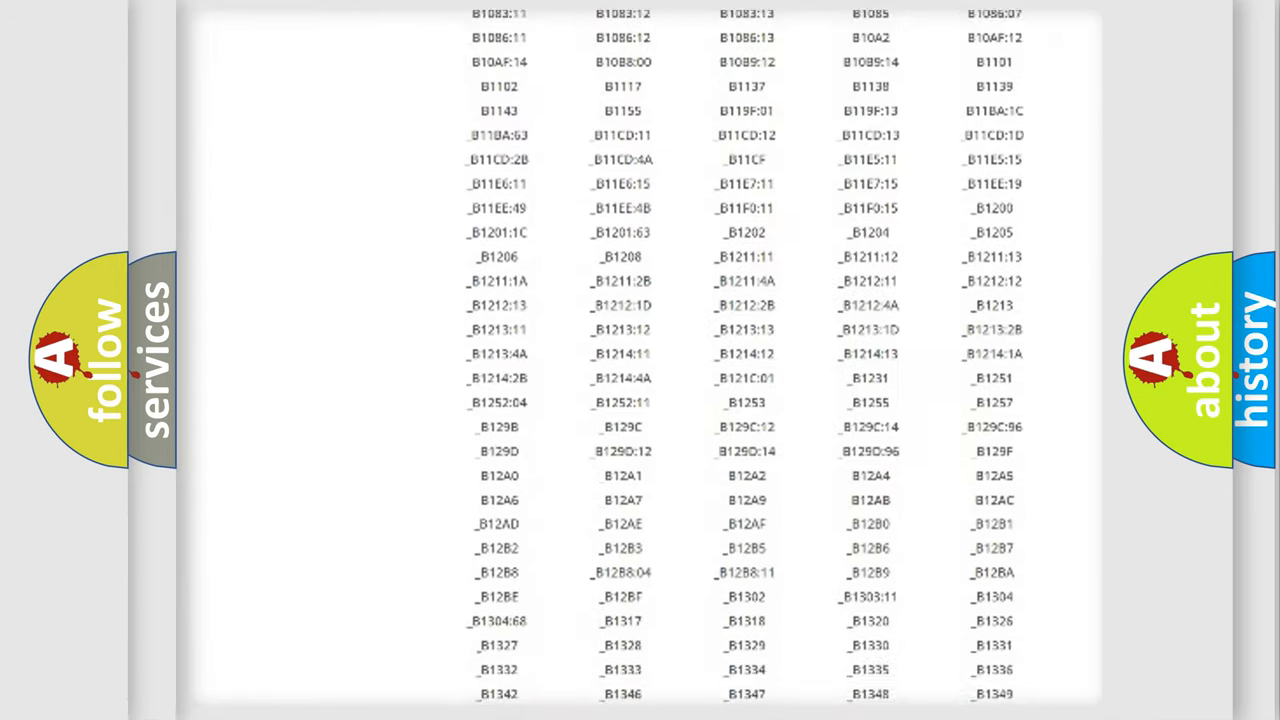
scroll(down, 3)
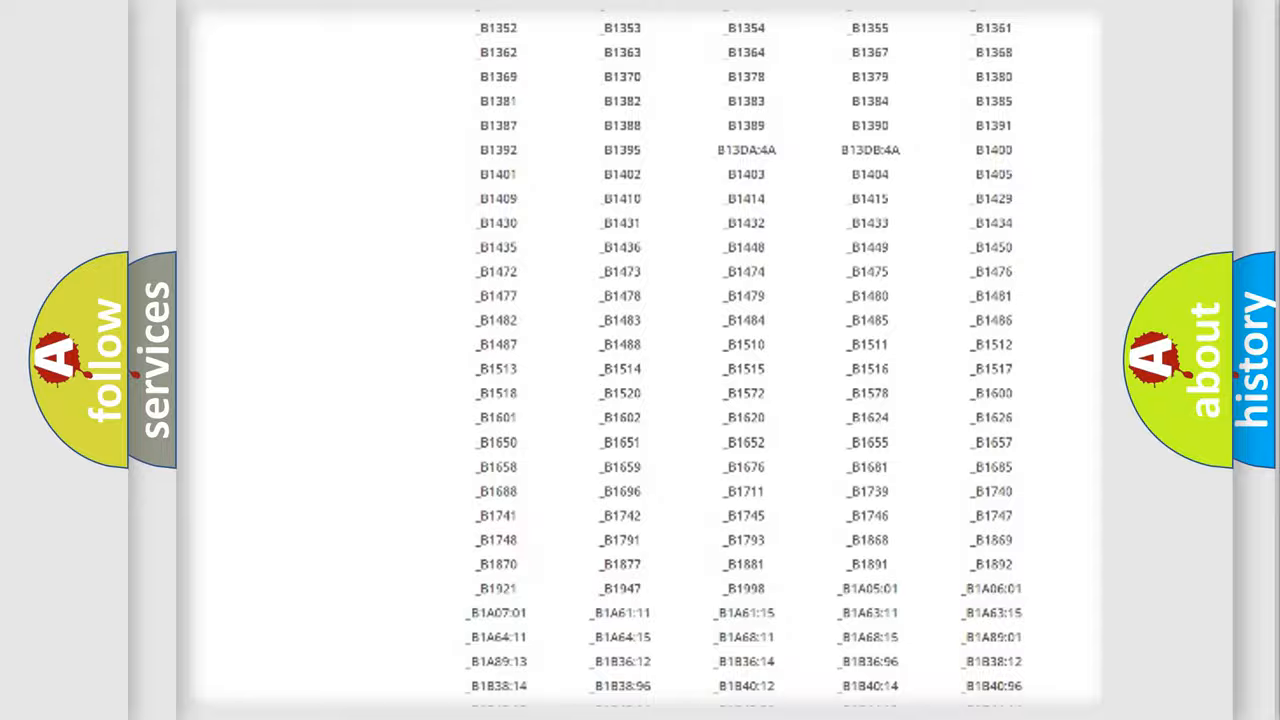